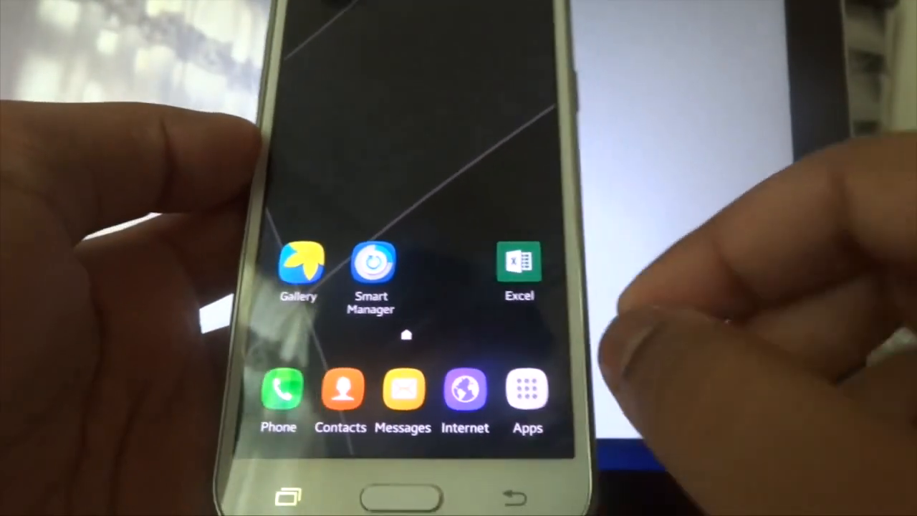
# Step: Set the phone's home screen grid to 4 x 4
pyautogui.hscroll(-3)
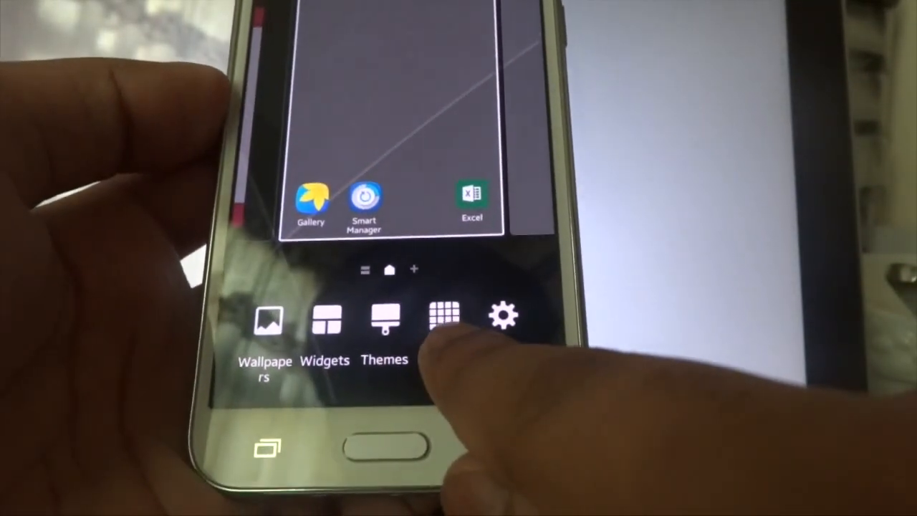
pyautogui.click(447, 315)
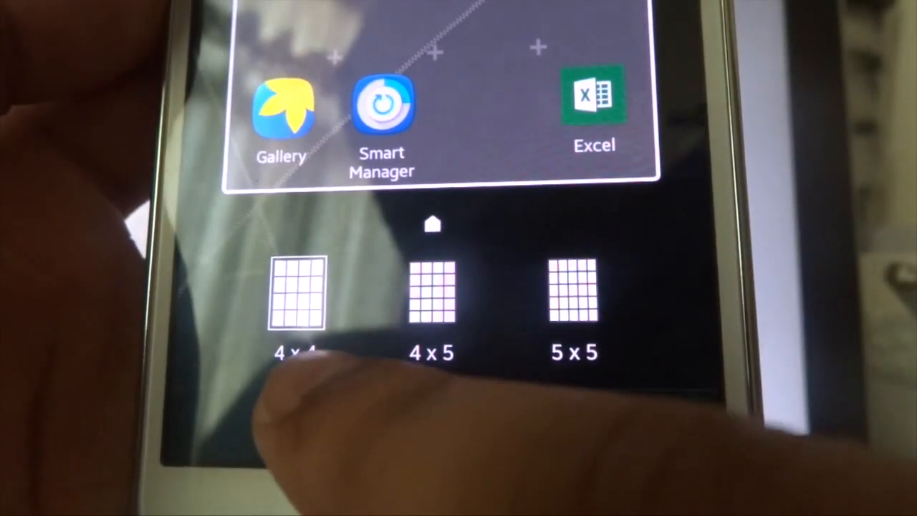
pyautogui.click(293, 301)
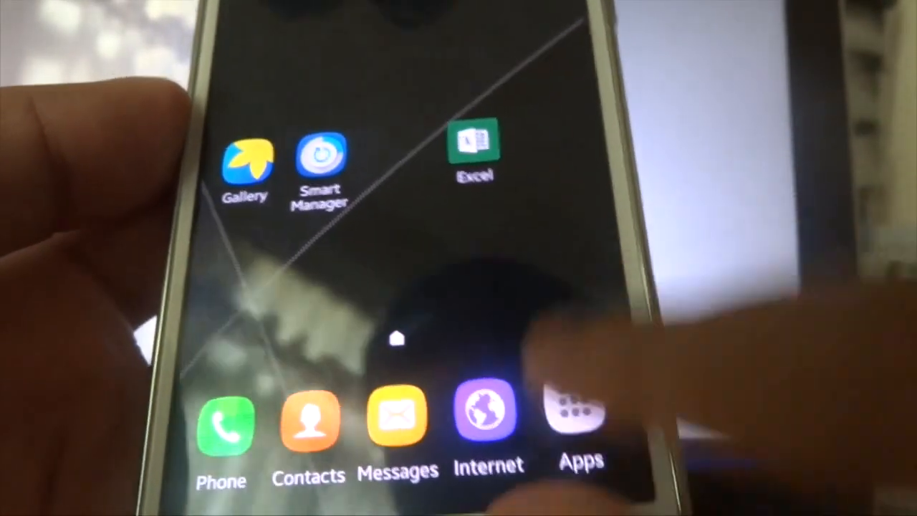
pyautogui.click(582, 418)
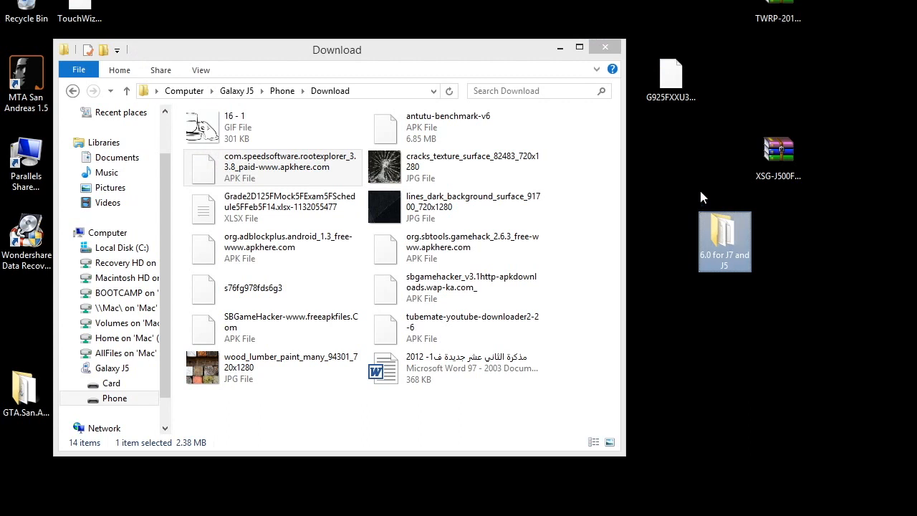
pyautogui.moveTo(725, 236)
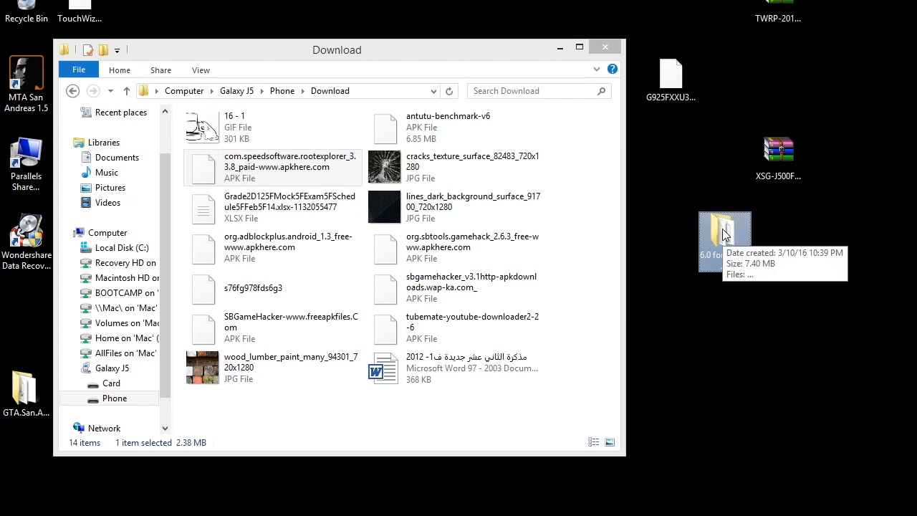
# Step: Drag the '6.0 for J7 and J5' desktop folder into the Galaxy J5's Phone storage root
pyautogui.doubleClick(725, 236)
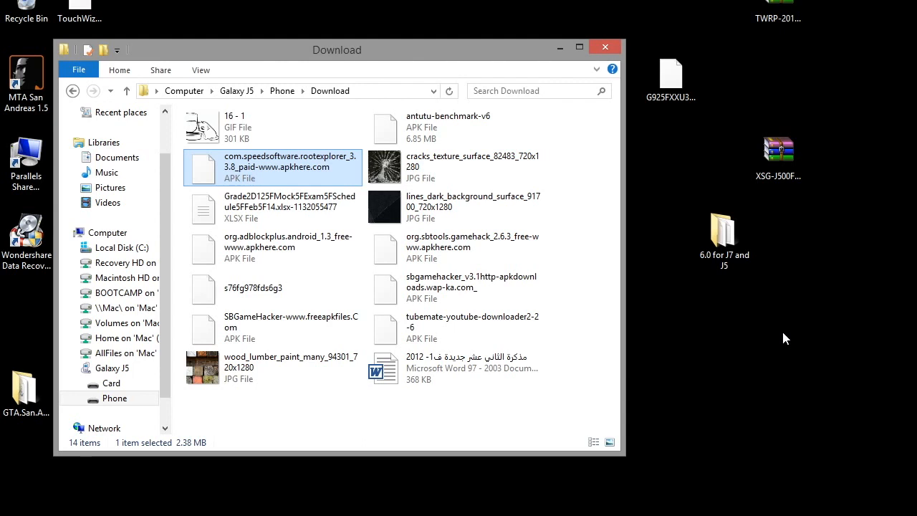
pyautogui.moveTo(150, 361)
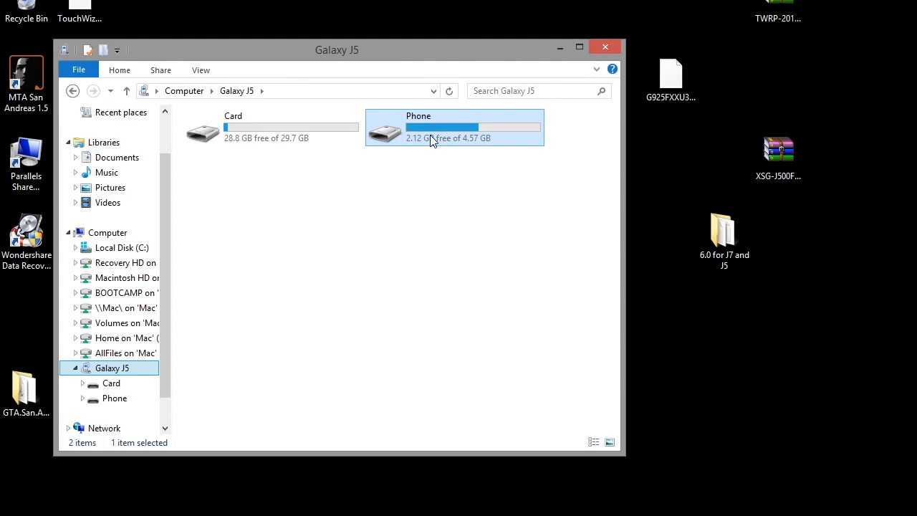
pyautogui.doubleClick(454, 126)
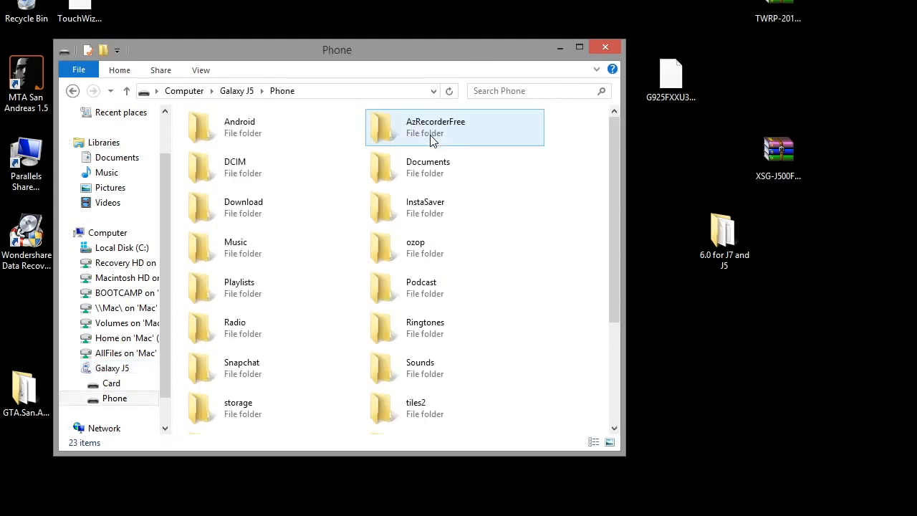
pyautogui.scroll(-3)
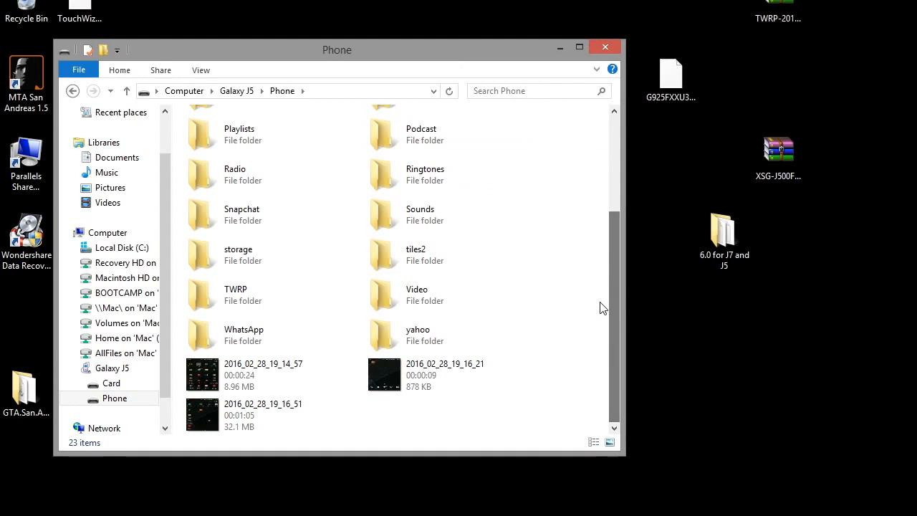
pyautogui.click(724, 230)
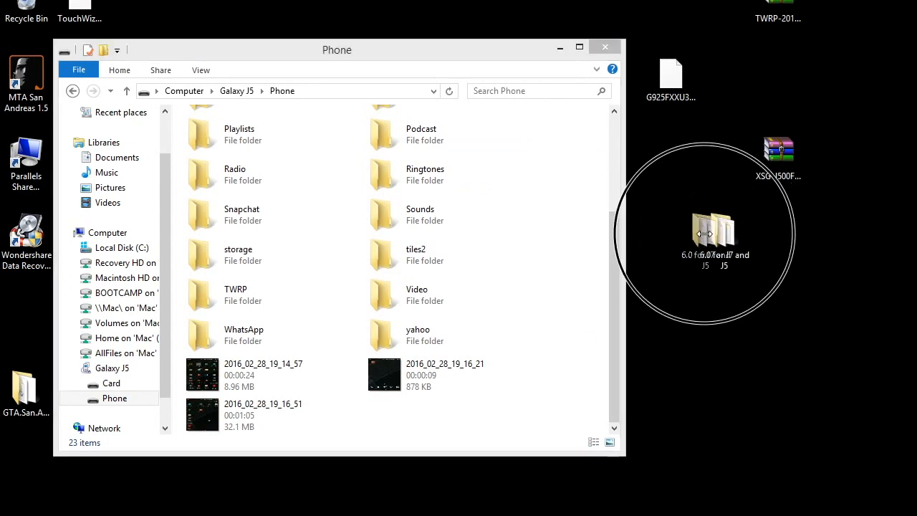
pyautogui.moveTo(714, 232); pyautogui.dragTo(494, 422)
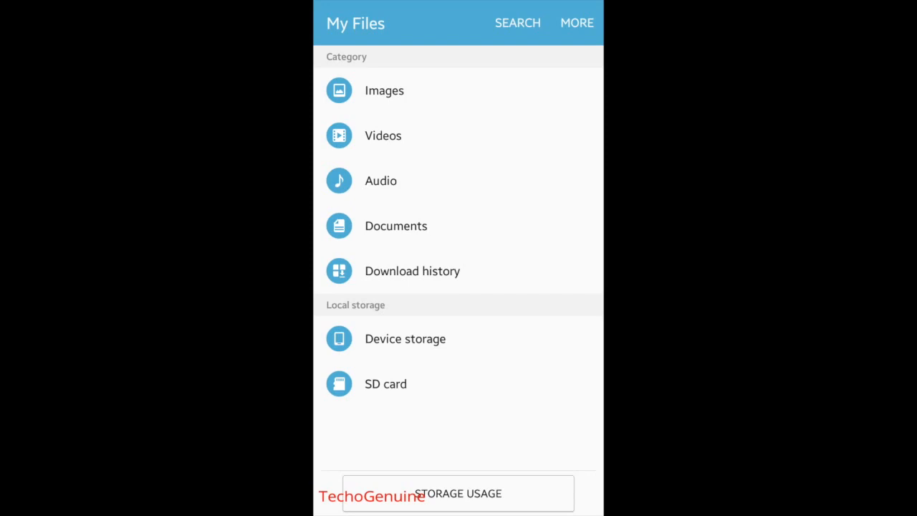
# Step: Browse device storage into '6.0 for J7 and J5', leaving the Root Explorer apk unchecked
pyautogui.click(404, 339)
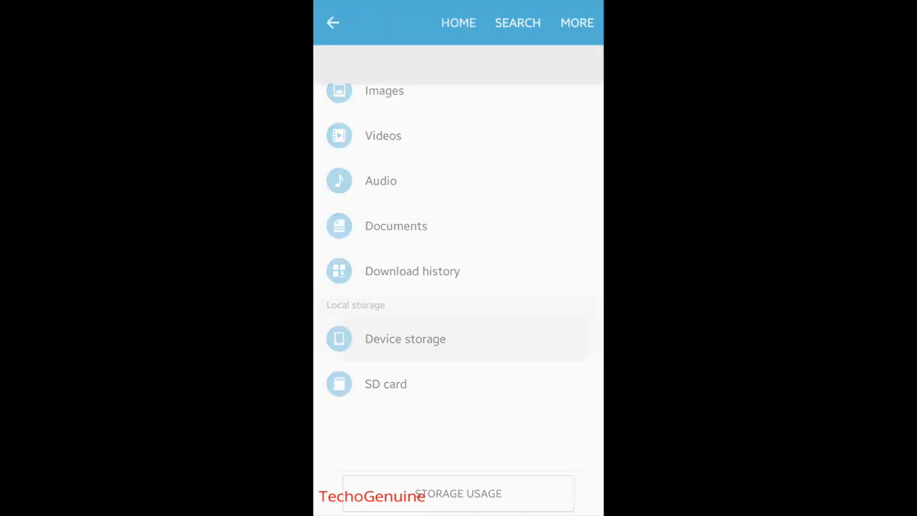
pyautogui.click(404, 338)
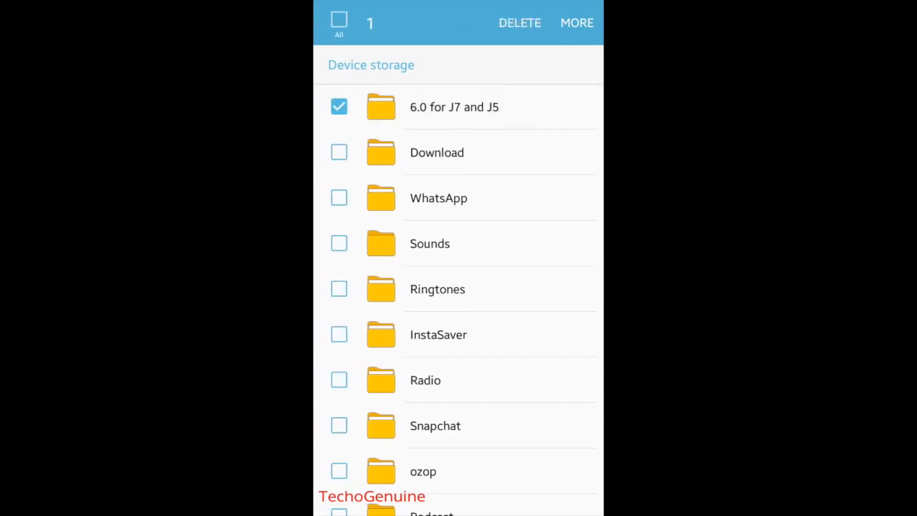
pyautogui.click(453, 106)
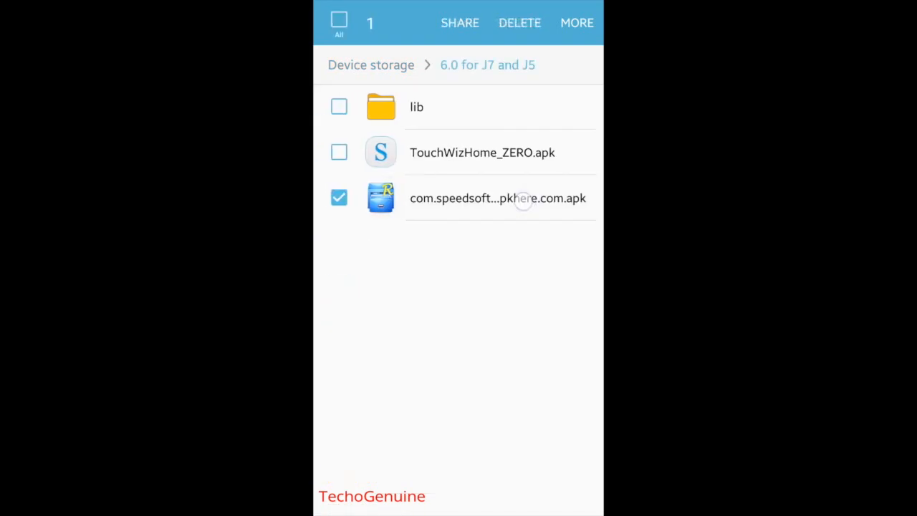
pyautogui.click(339, 198)
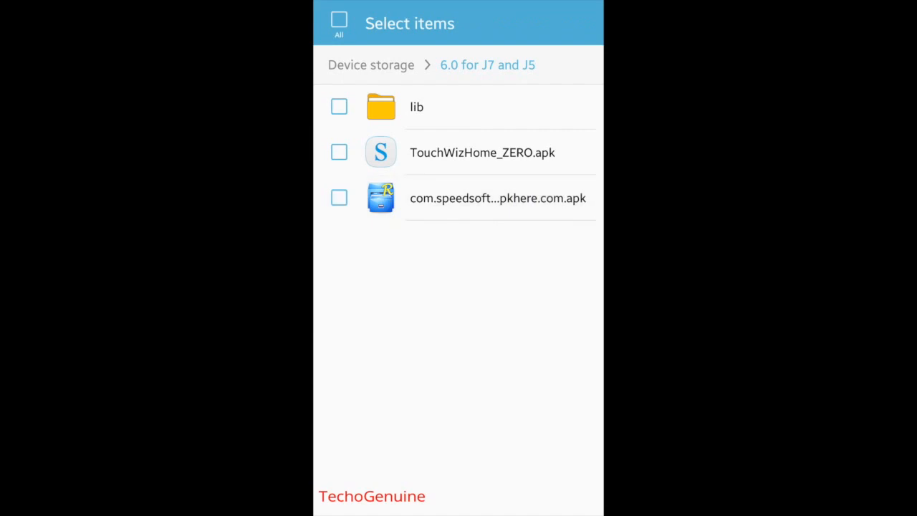
# Step: Install the Root Explorer apk update and launch the app
pyautogui.click(497, 198)
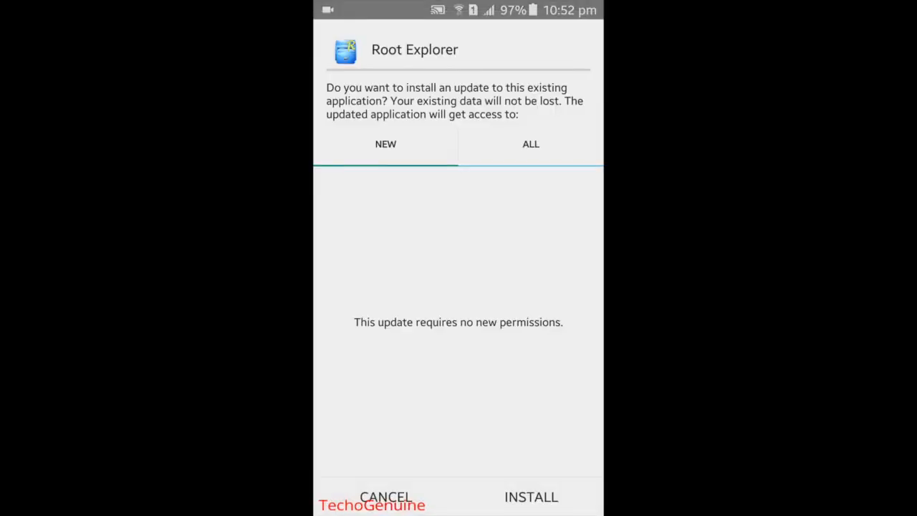
pyautogui.click(530, 495)
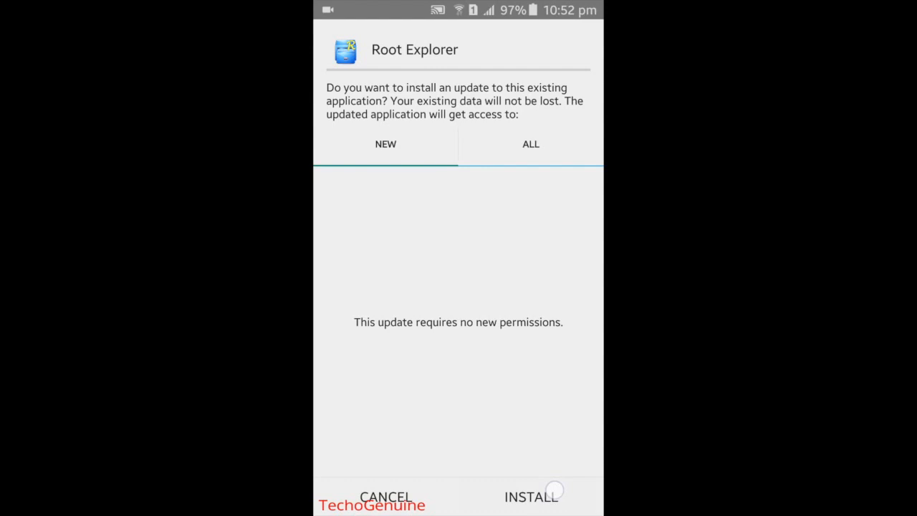
pyautogui.click(530, 495)
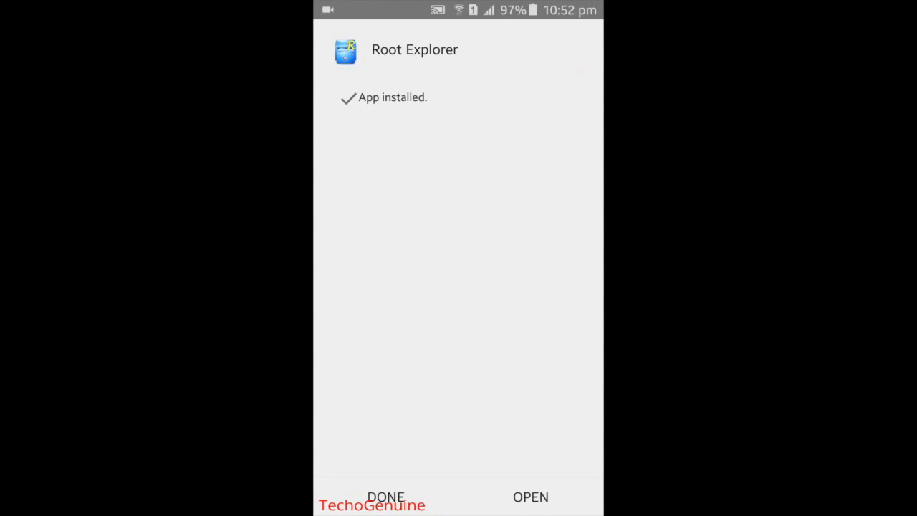
pyautogui.click(530, 495)
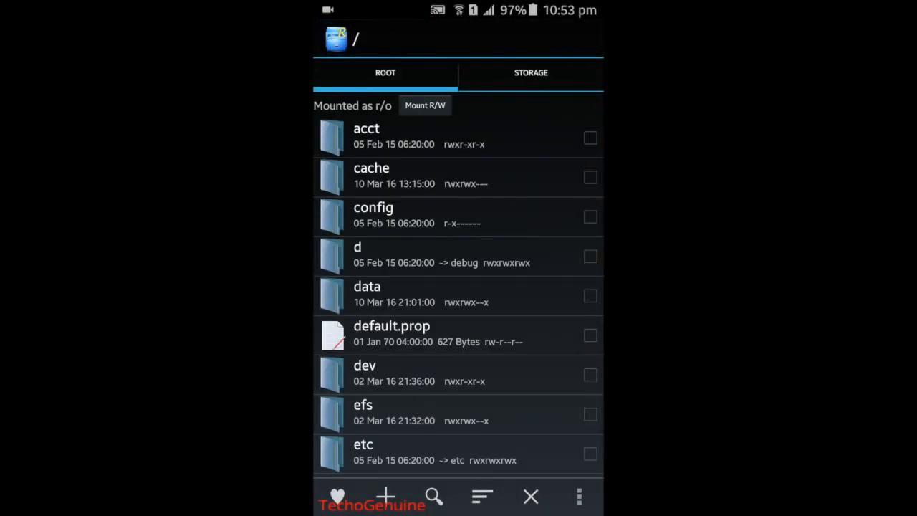
# Step: Remount read-write and browse into /system/priv-app/TWLauncherESS
pyautogui.click(591, 137)
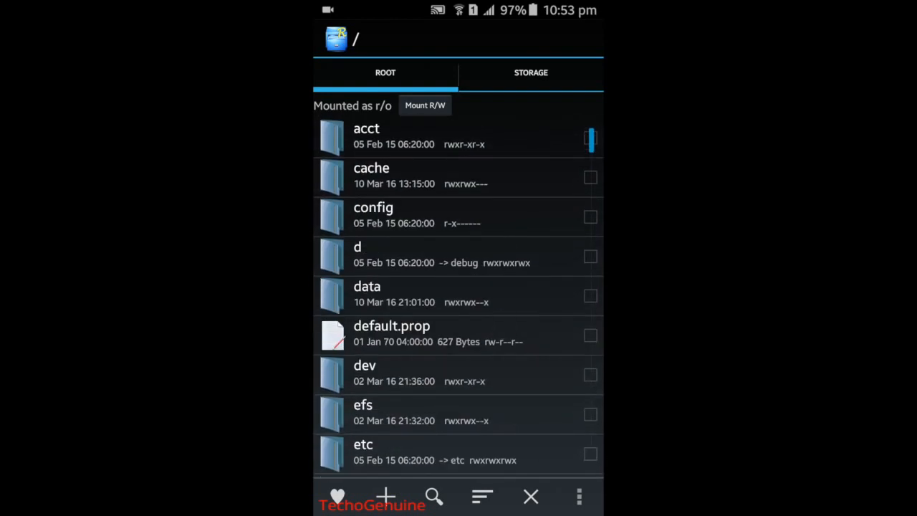
pyautogui.click(424, 106)
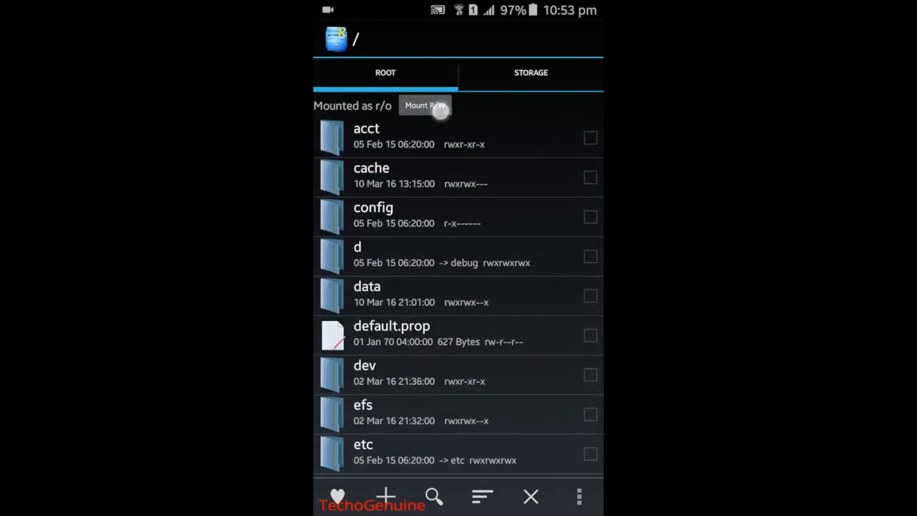
pyautogui.click(424, 106)
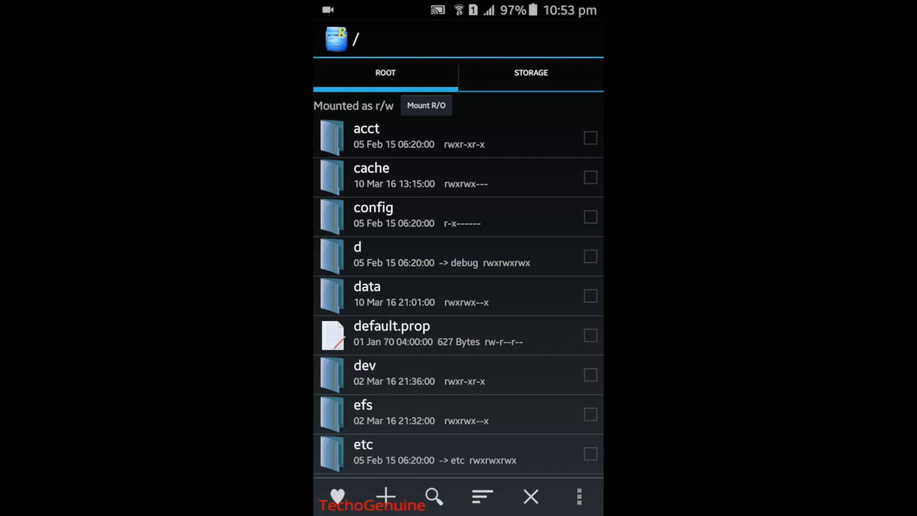
pyautogui.scroll(-3)
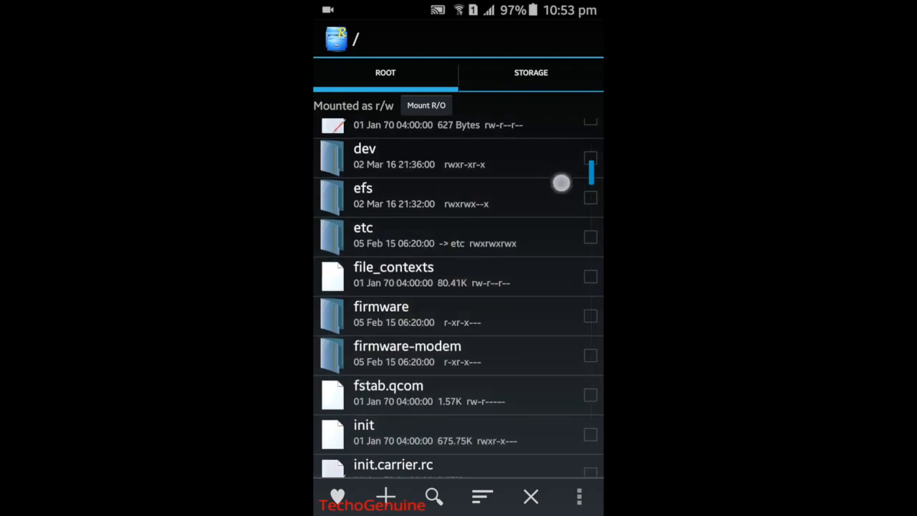
pyautogui.scroll(-3)
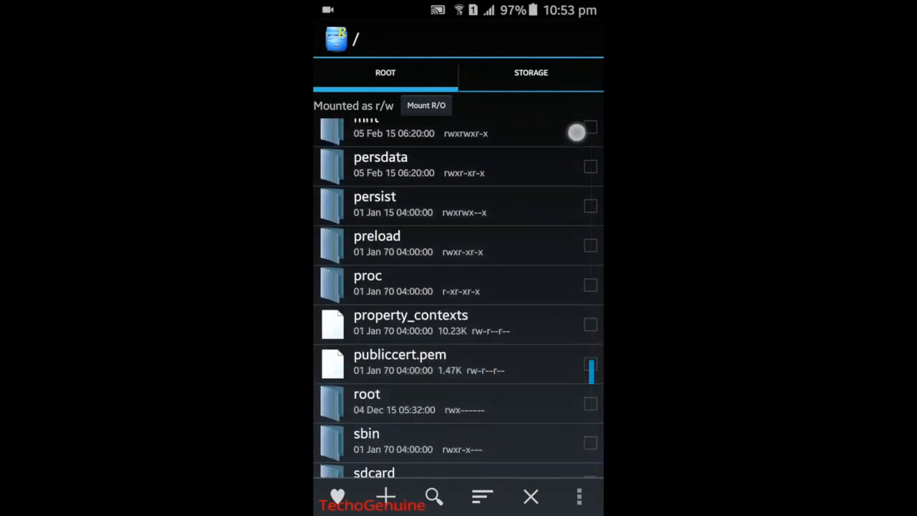
pyautogui.scroll(-3)
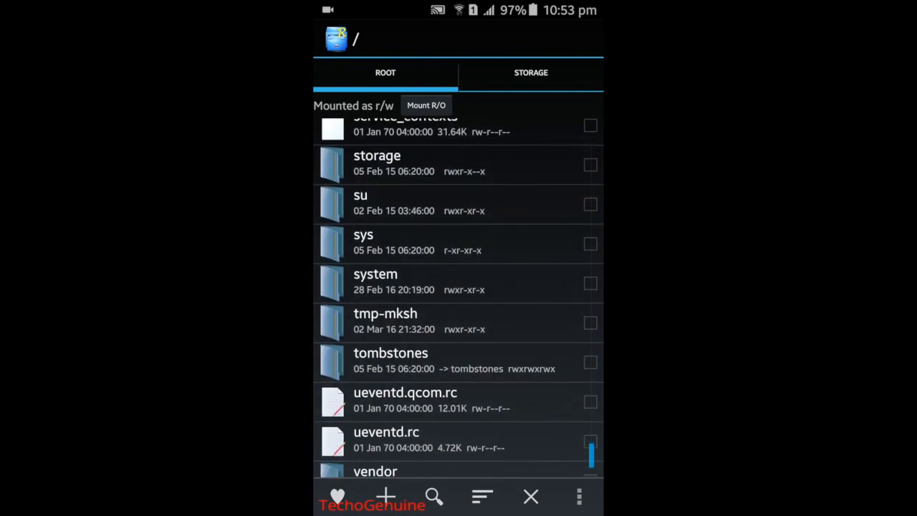
pyautogui.click(375, 274)
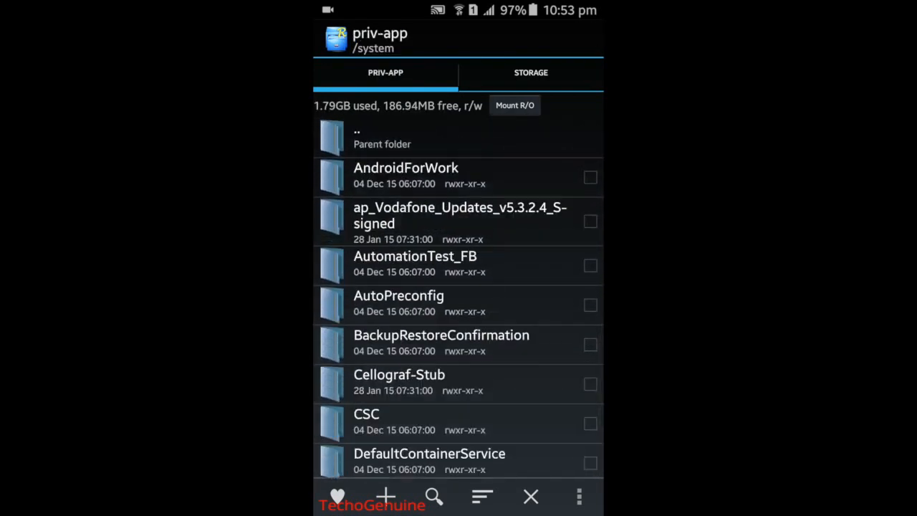
pyautogui.scroll(-3)
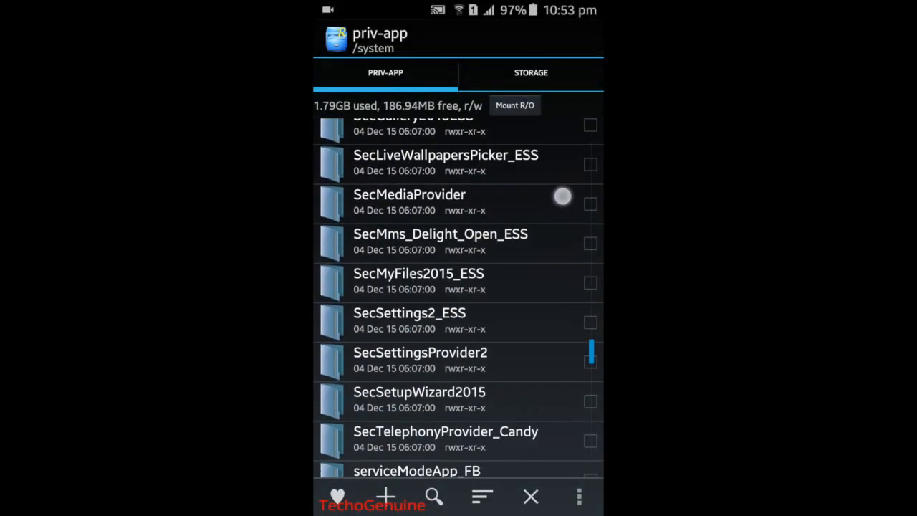
pyautogui.scroll(-3)
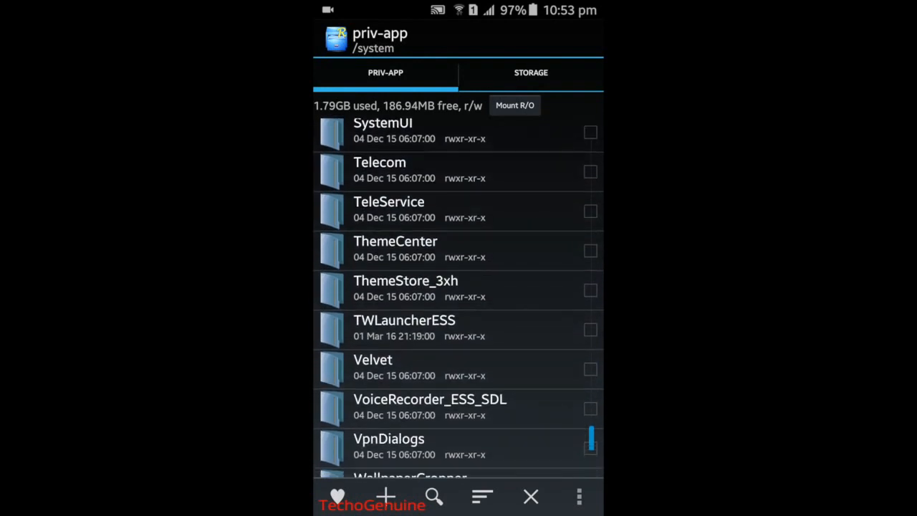
pyautogui.click(404, 321)
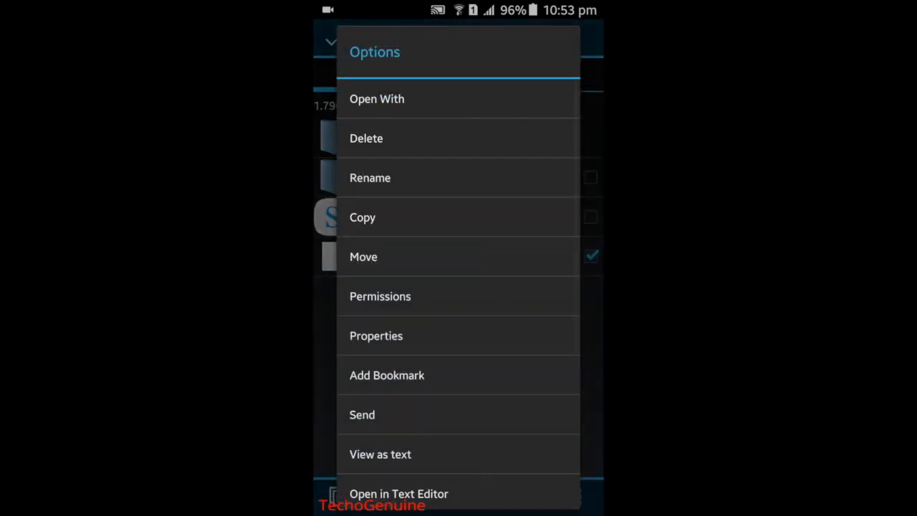
# Step: Rename the stock launcher file to TWLauncherESS.backup
pyautogui.click(370, 178)
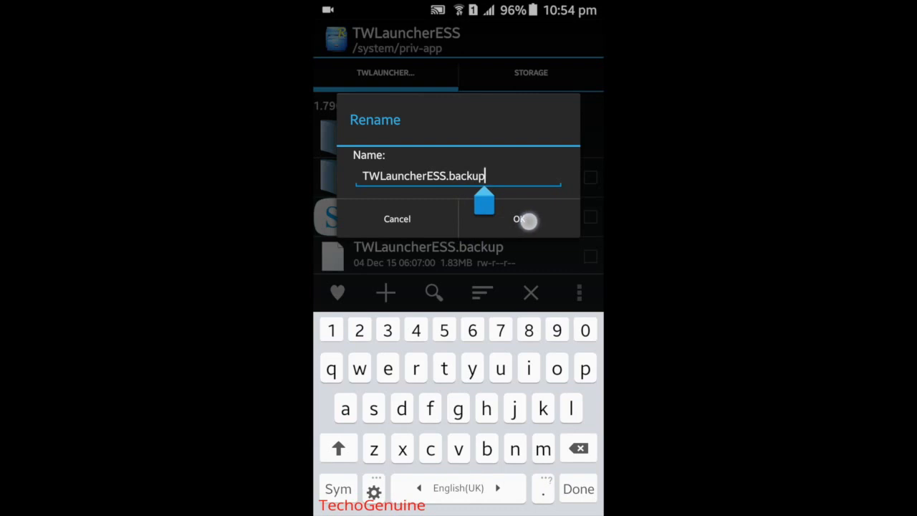
pyautogui.click(519, 217)
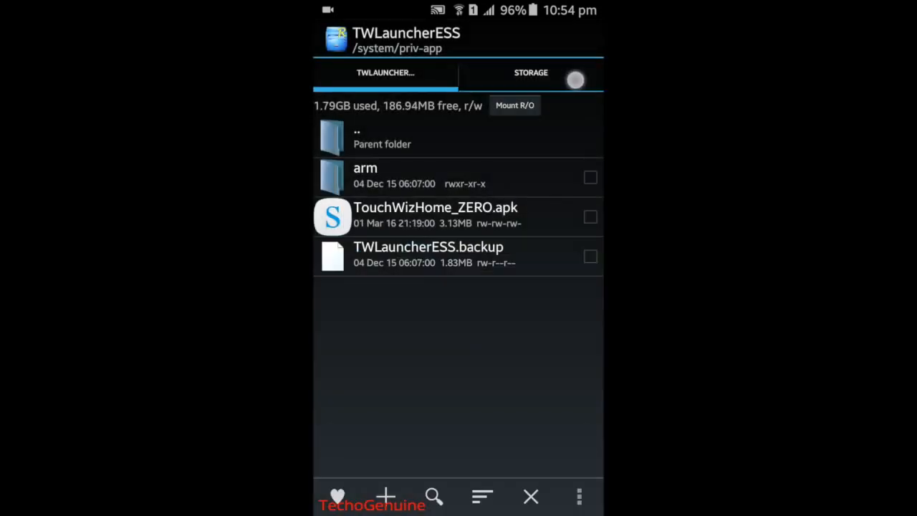
# Step: Move TouchWizHome_ZERO.apk from the storage folder into TWLauncherESS, overwriting the existing copy
pyautogui.click(530, 72)
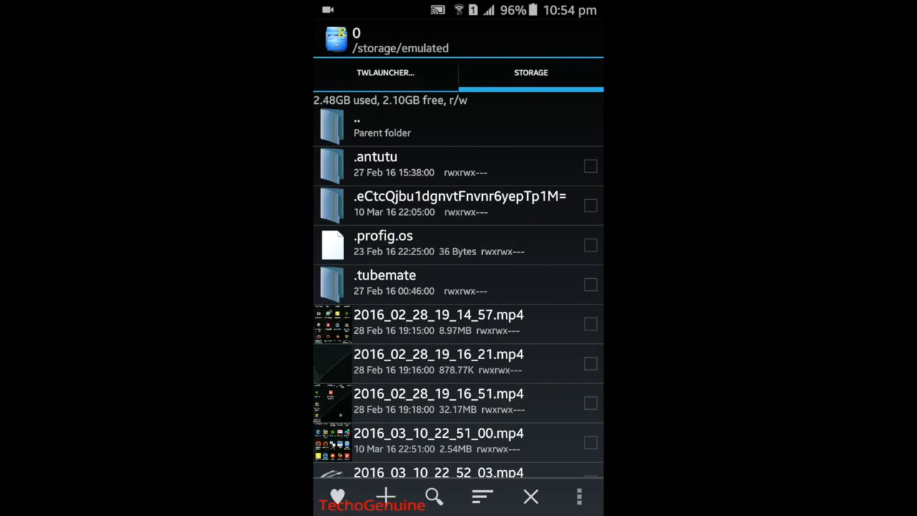
pyautogui.scroll(-3)
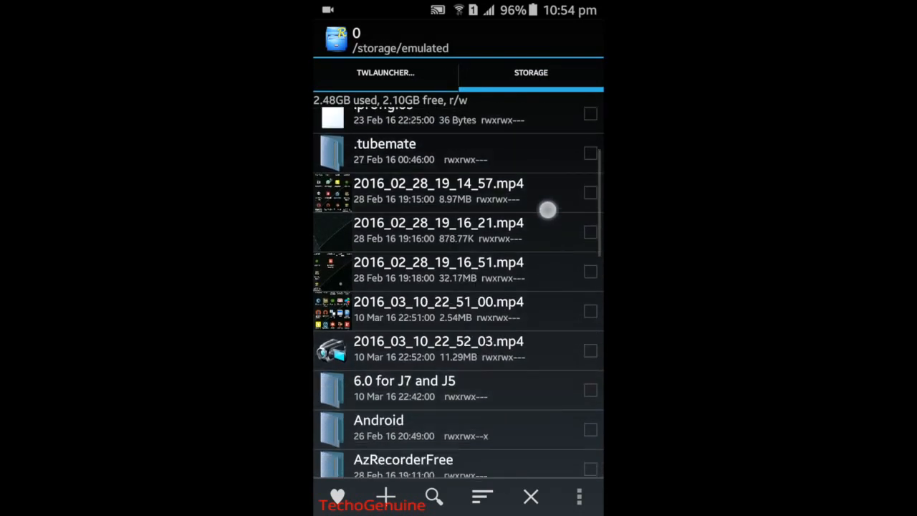
pyautogui.scroll(-3)
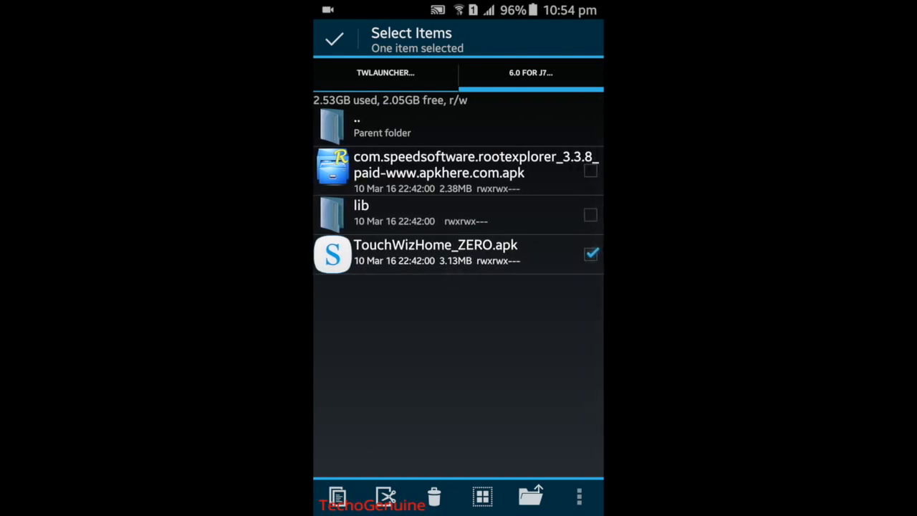
pyautogui.click(387, 495)
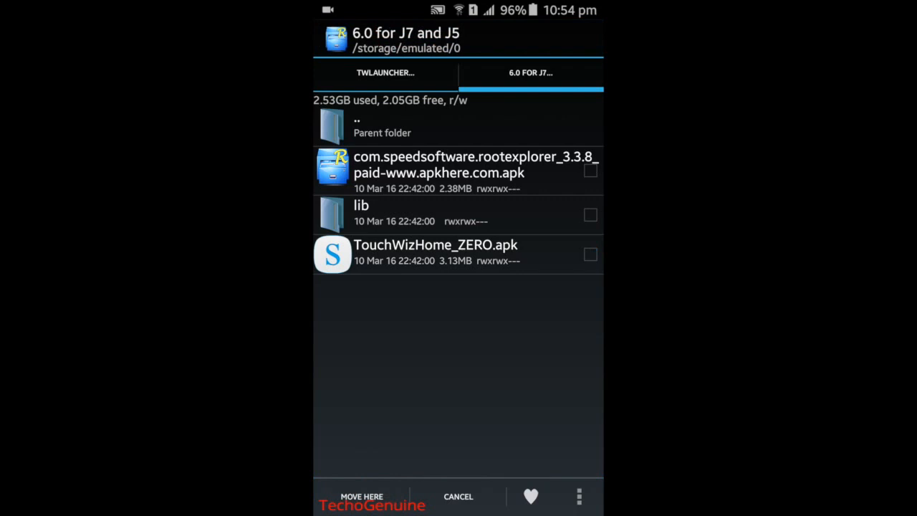
pyautogui.click(385, 72)
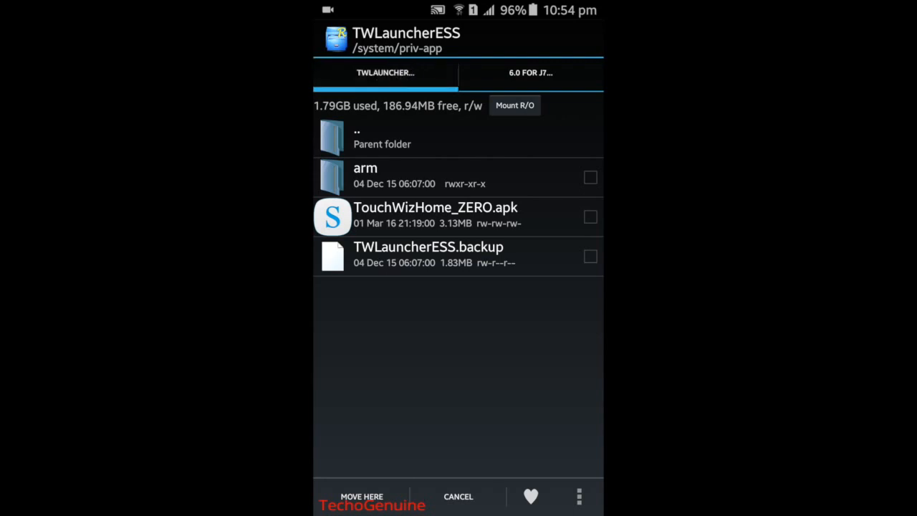
pyautogui.click(361, 495)
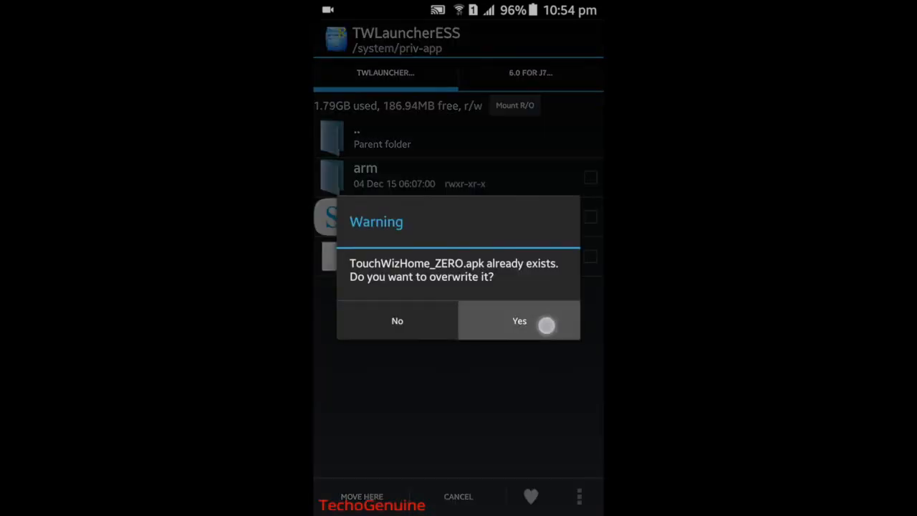
pyautogui.click(519, 321)
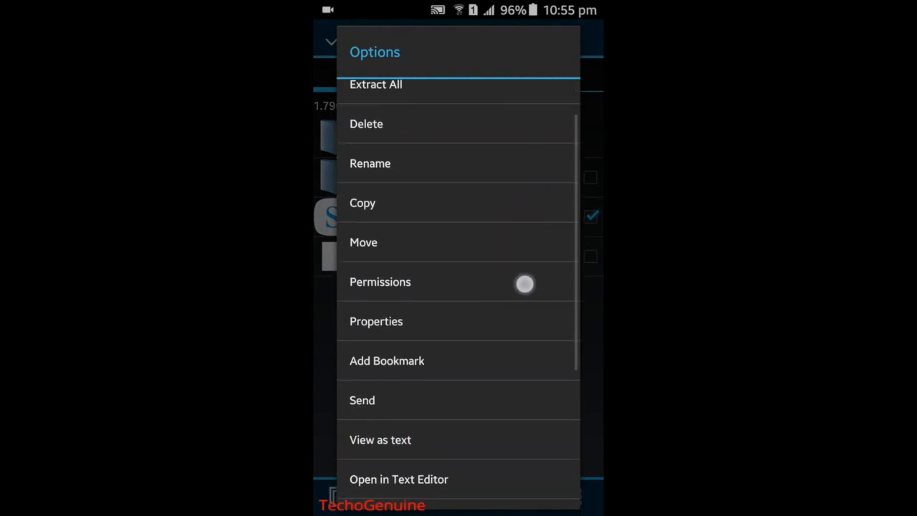
# Step: Set TouchWizHome_ZERO.apk to rw-r--r-- and go back up to /system
pyautogui.click(380, 280)
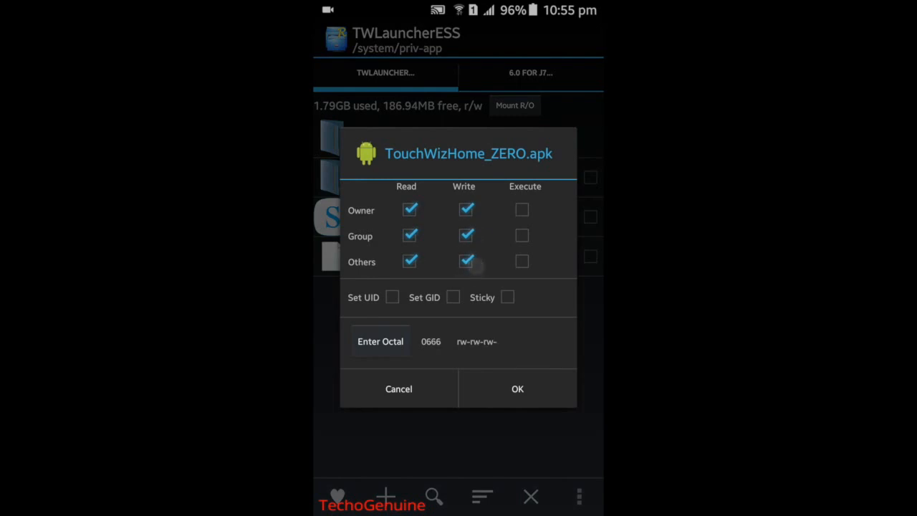
pyautogui.click(517, 388)
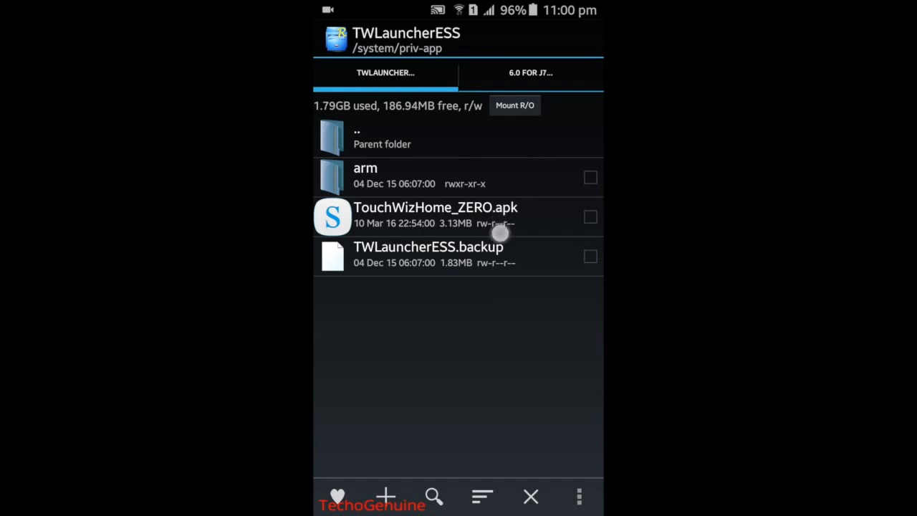
pyautogui.moveTo(460, 209)
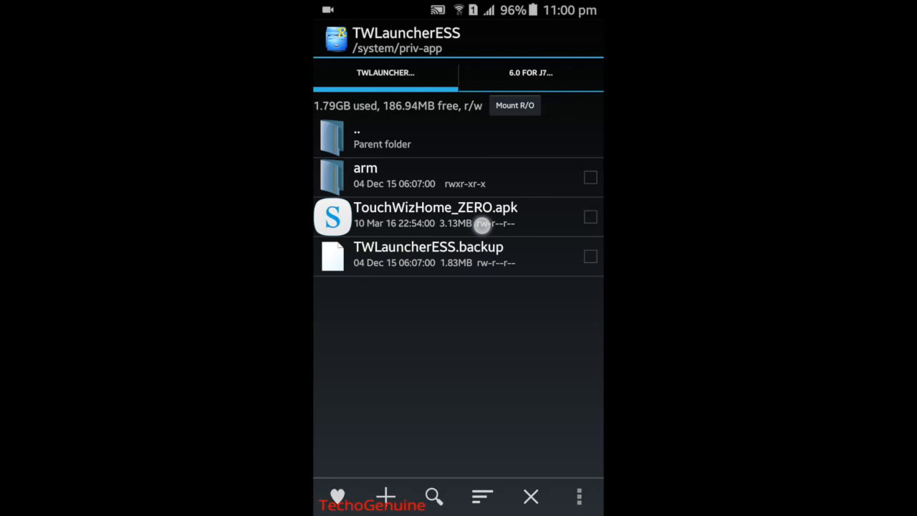
pyautogui.click(459, 137)
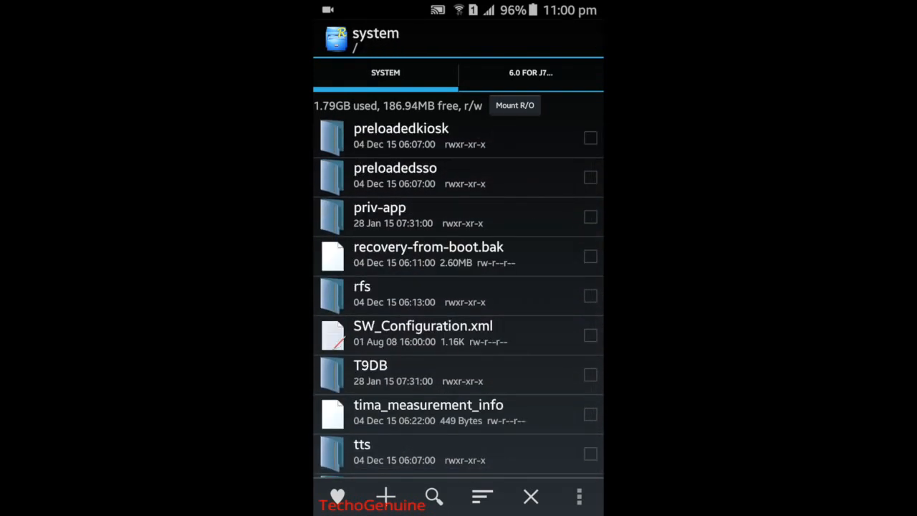
# Step: Move the arm folder from the downloaded lib folder into /system/lib
pyautogui.scroll(-3)
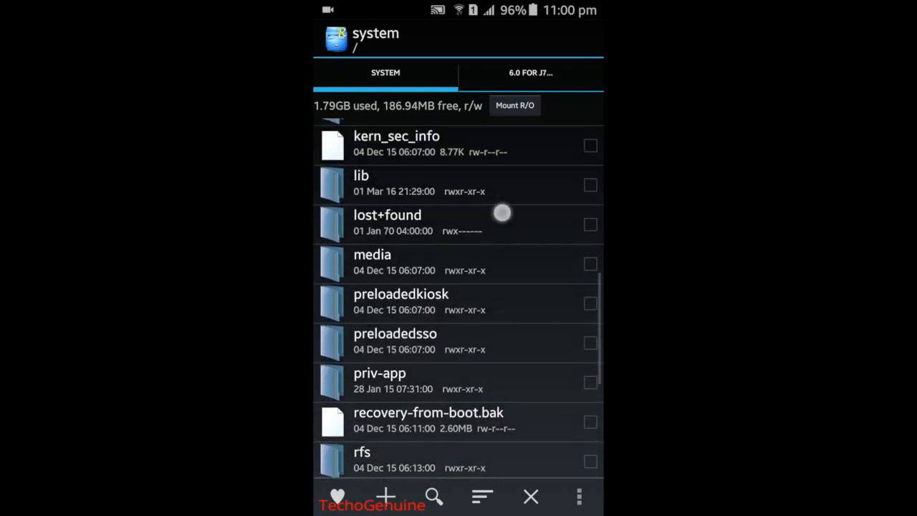
pyautogui.scroll(-3)
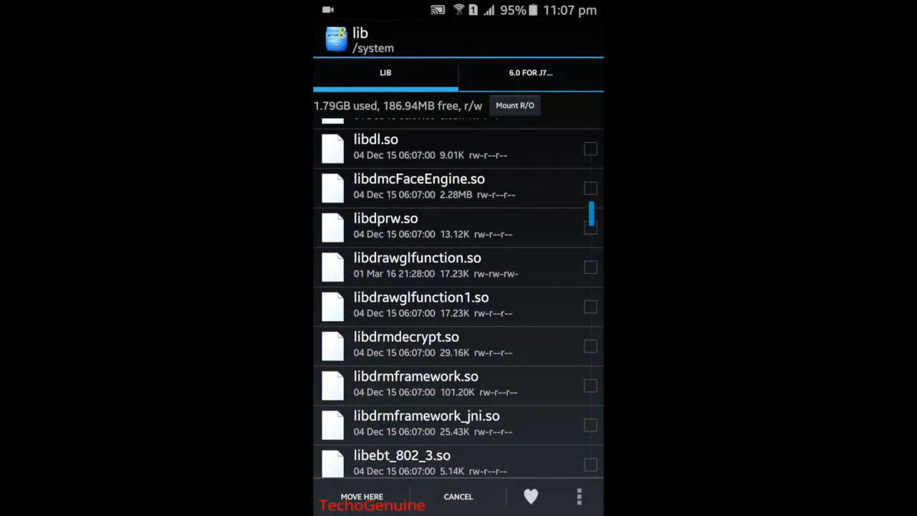
pyautogui.click(530, 71)
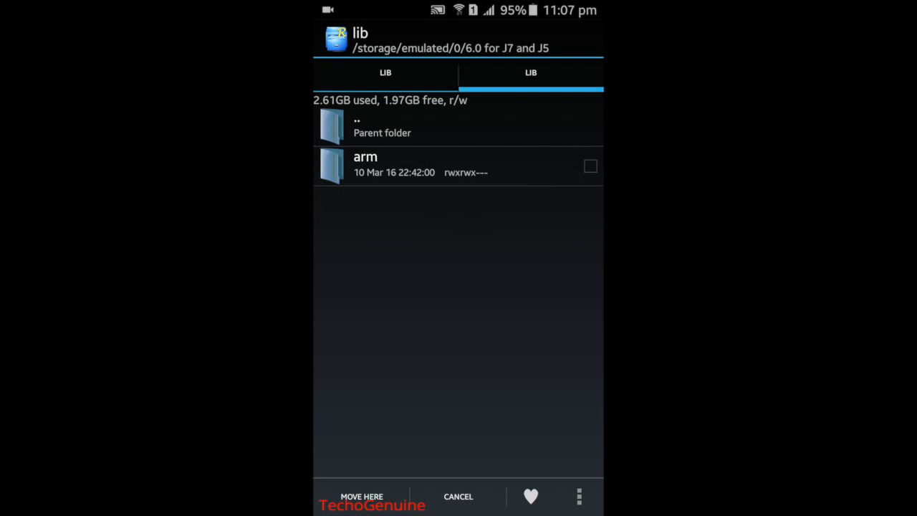
pyautogui.click(590, 166)
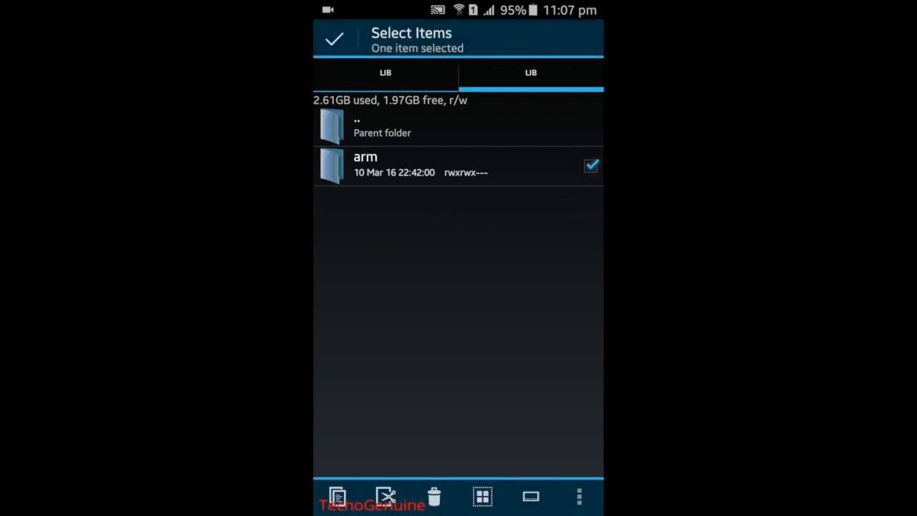
pyautogui.click(387, 496)
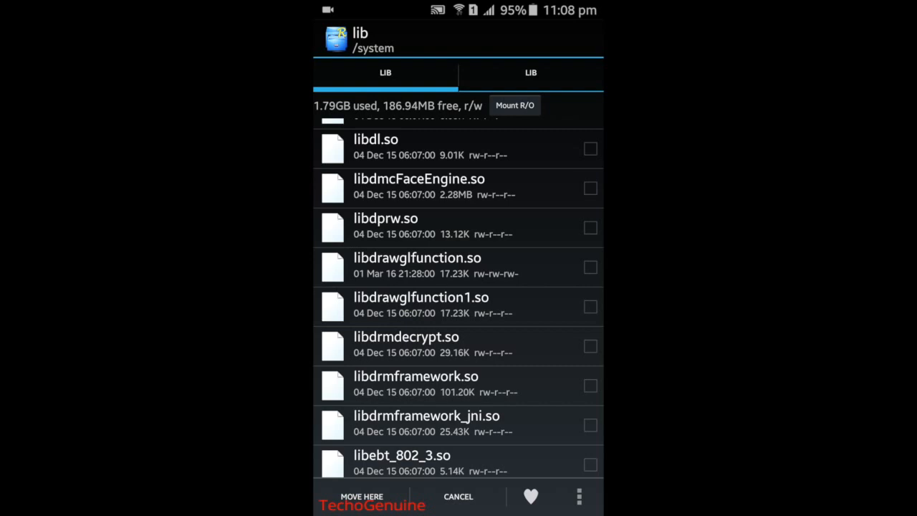
pyautogui.click(361, 496)
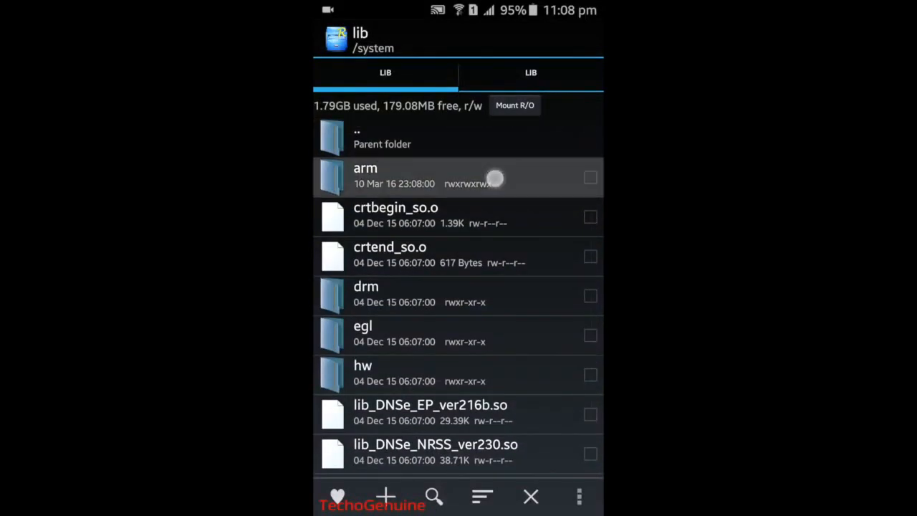
# Step: Inside arm, set libdaliapp.so, libdrawglfunction.so and libvsync.so to rw-r--r--
pyautogui.click(365, 175)
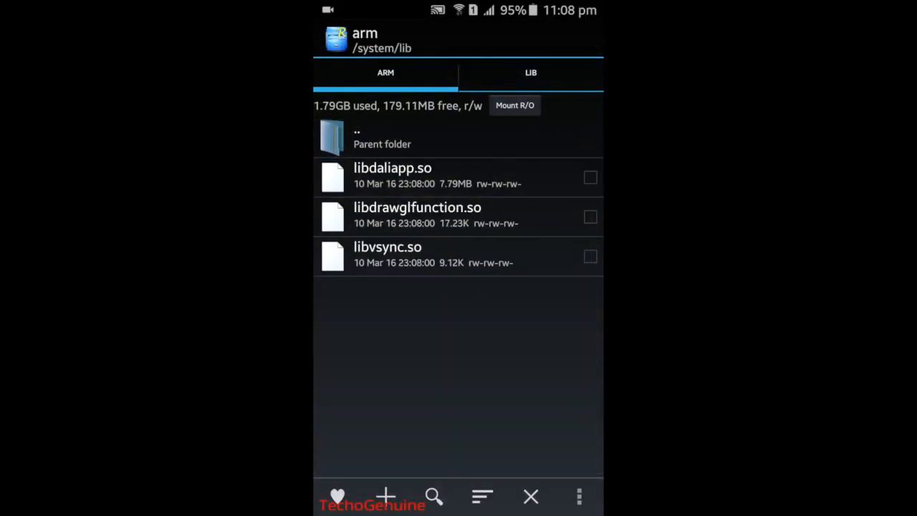
pyautogui.click(590, 177)
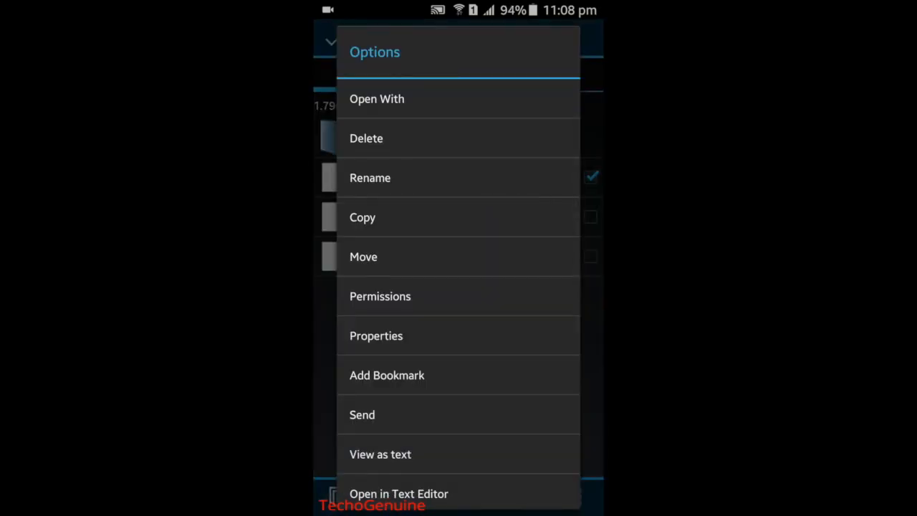
pyautogui.click(379, 296)
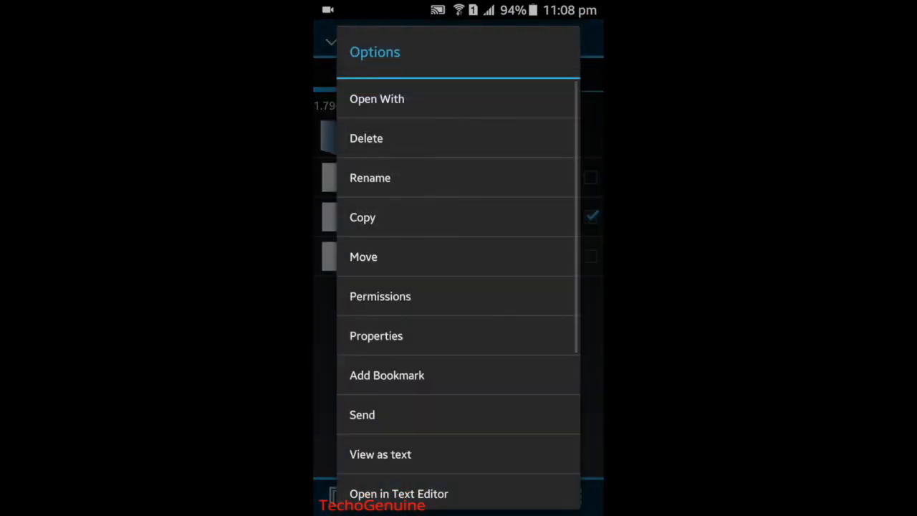
pyautogui.click(380, 295)
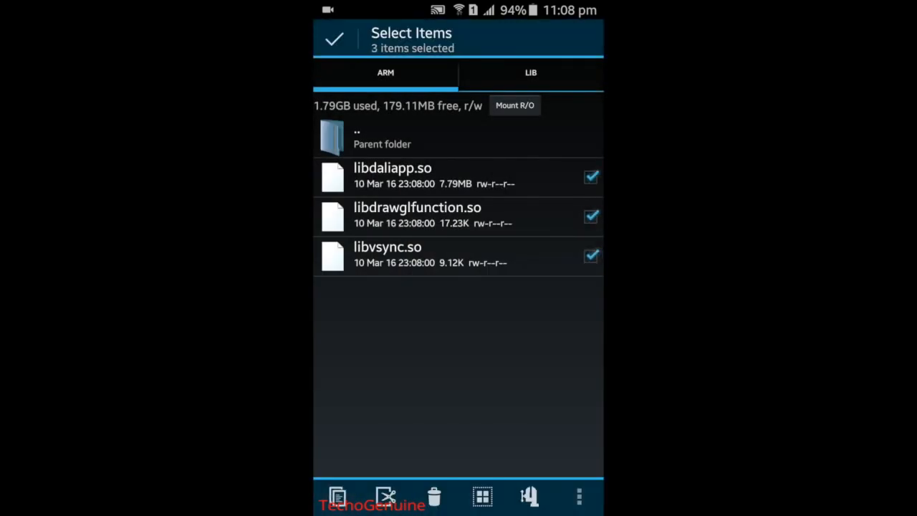
# Step: Move the three .so files into /system/lib, applying the overwrite choice to all existing items
pyautogui.click(387, 496)
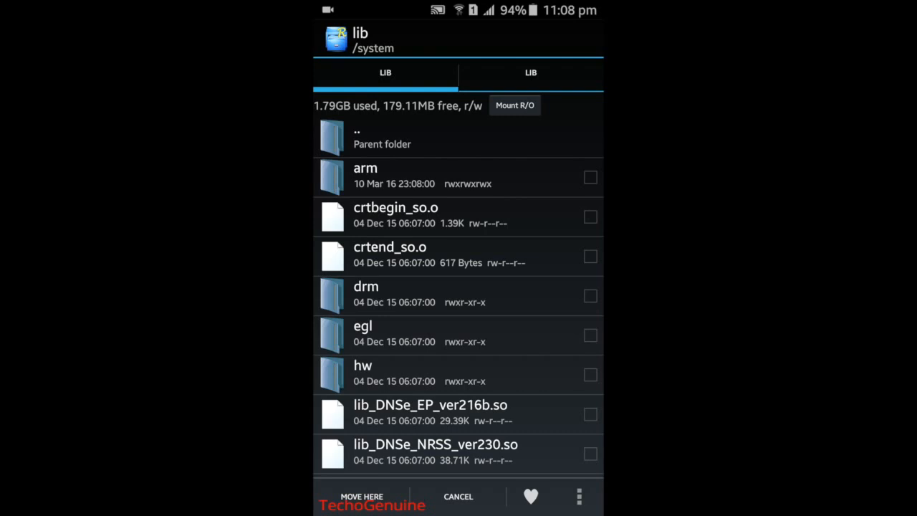
pyautogui.click(361, 496)
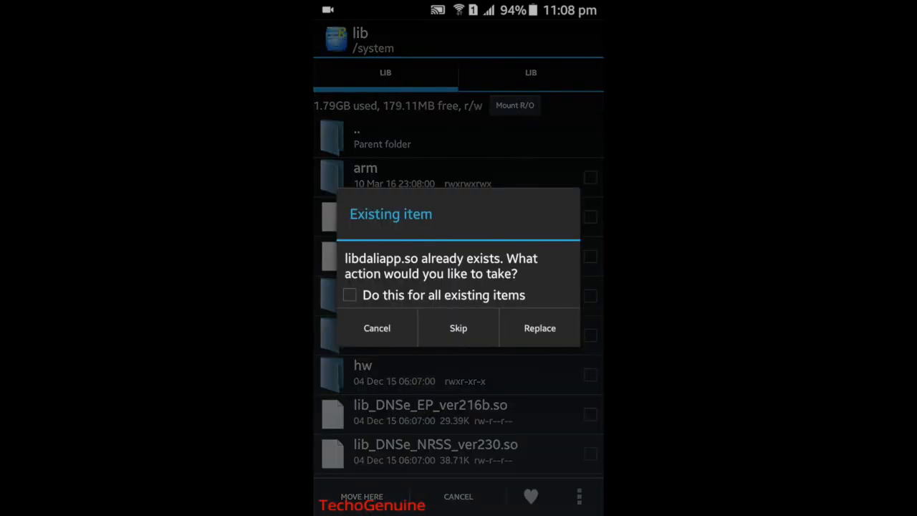
pyautogui.click(350, 295)
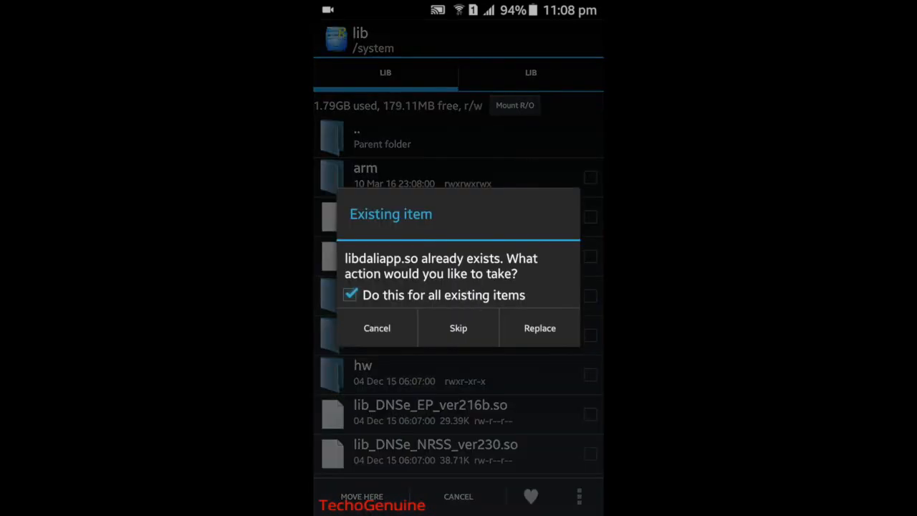